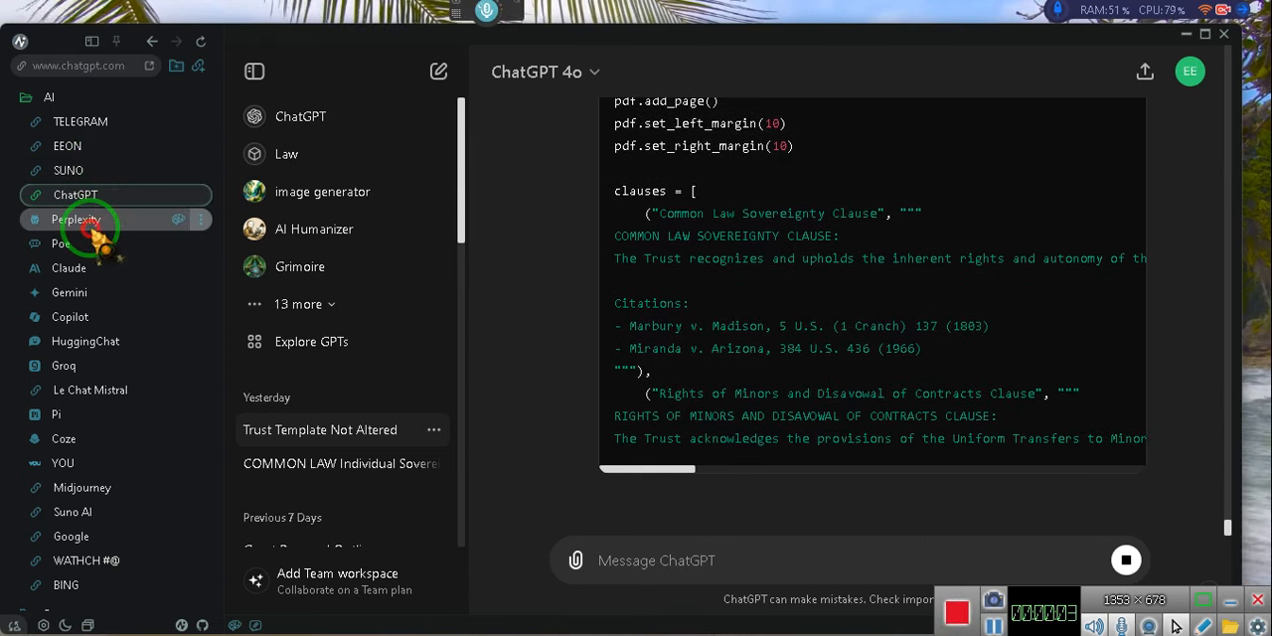
- Switch from ChatGPT to the Perplexity thread on Clark v. West contract-benefit citations
{"action": "left_click", "coordinate": [75, 218]}
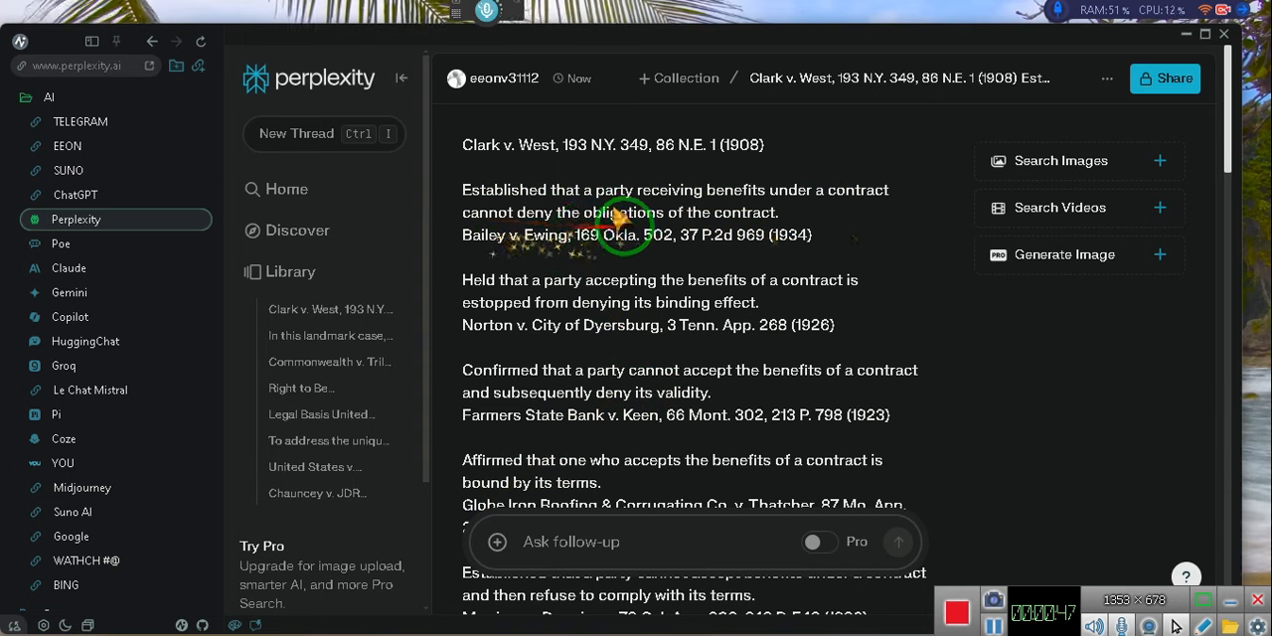
- Scroll down the answer to reveal Marriner v. Dennison and Cary v. Stanard citations
{"action": "scroll", "scroll_direction": "down", "scroll_amount": 3}
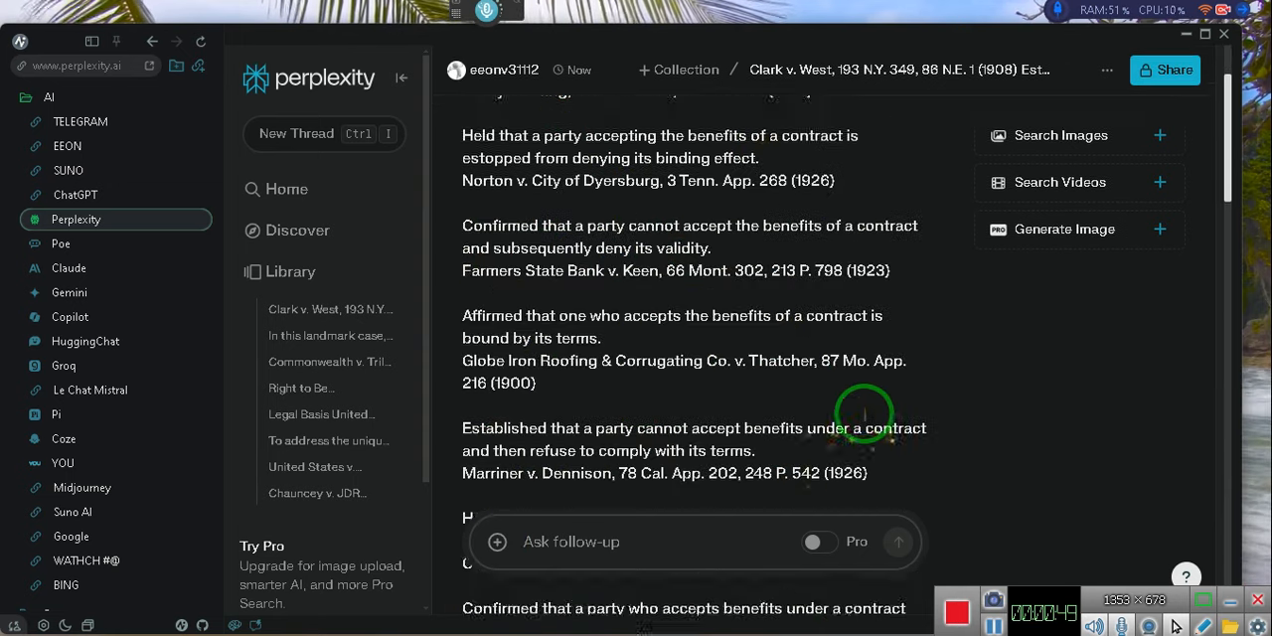
{"action": "scroll", "scroll_direction": "down", "scroll_amount": 3}
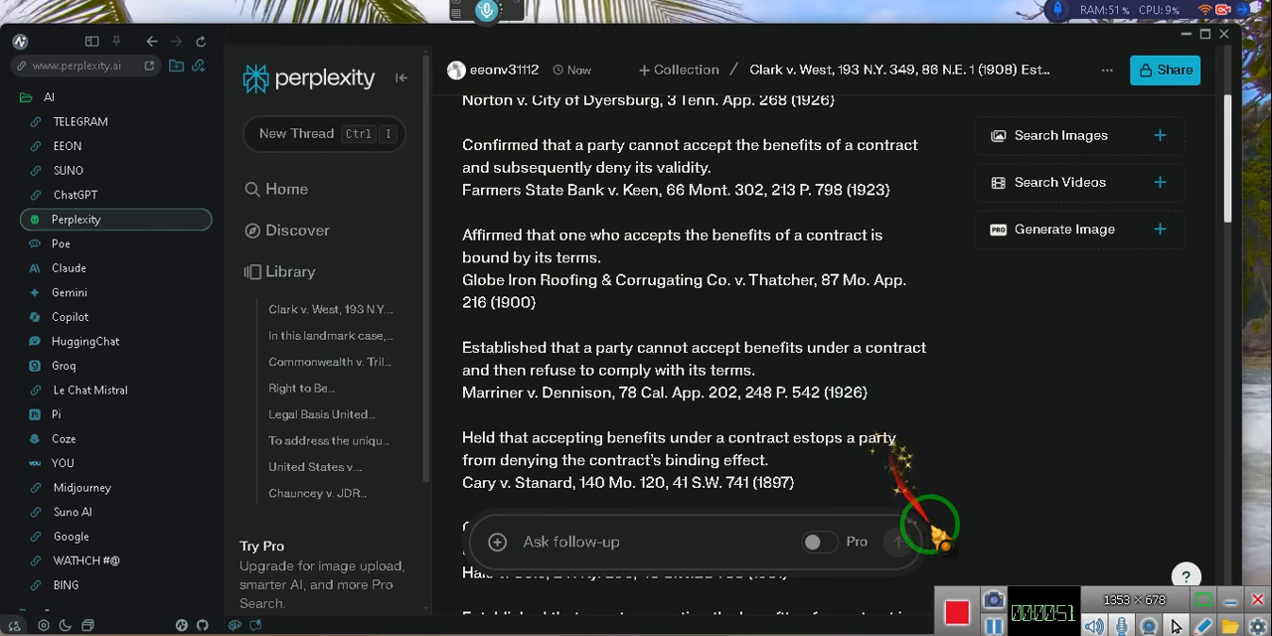